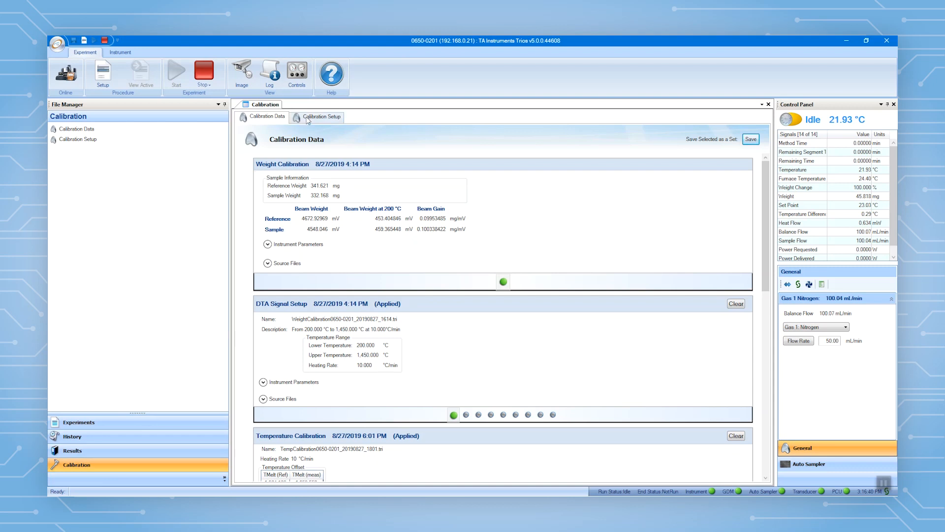
- Show the Calibration Experiment Setup page listing weight, DTA, temperature and heat-flow calibrations
click(319, 116)
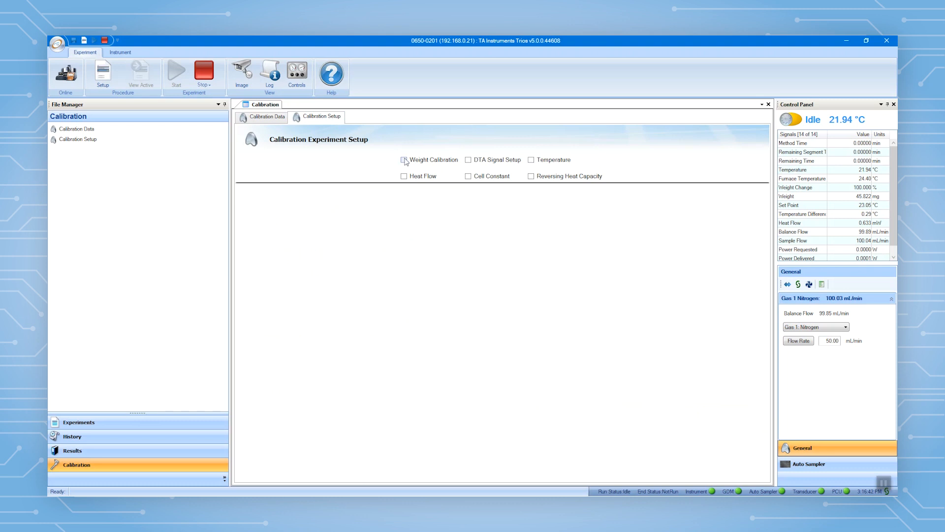
- Select Weight Calibration and review the tray configuration with sample pan 28 and reference pan 29
click(404, 160)
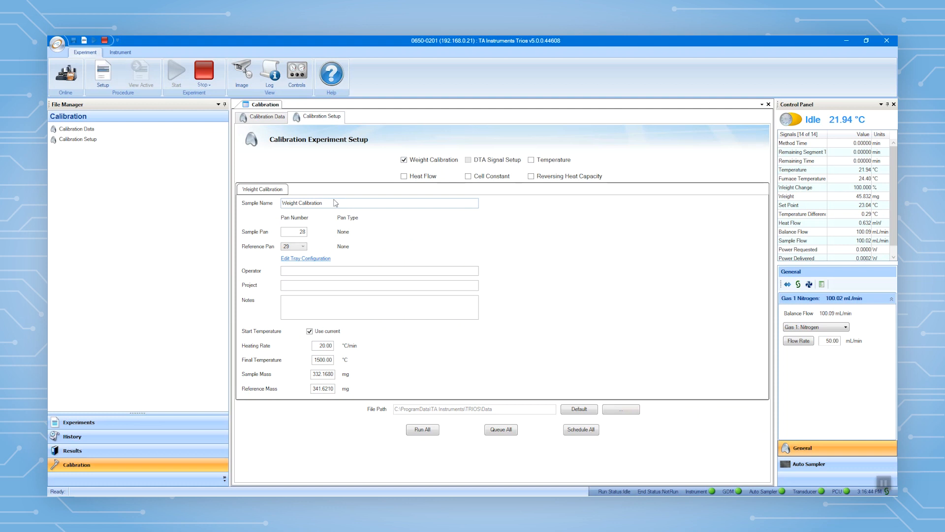
click(378, 203)
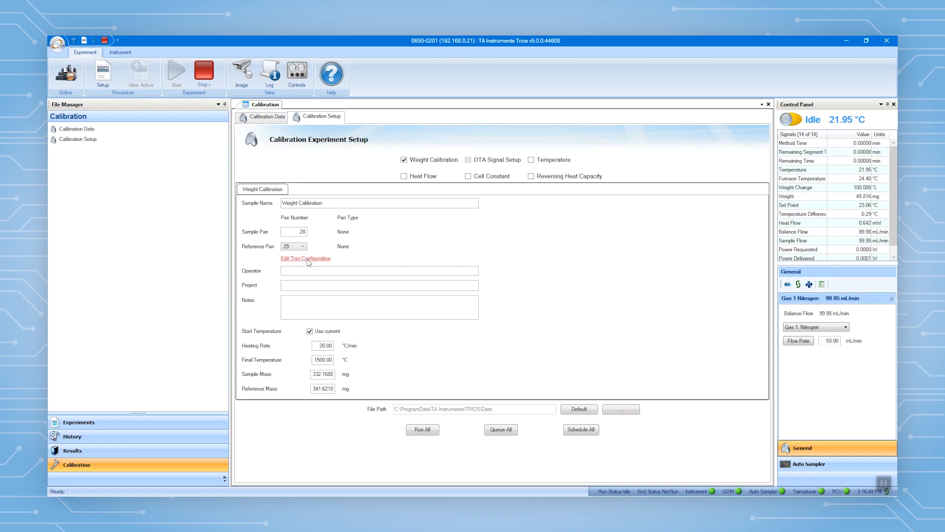
click(305, 258)
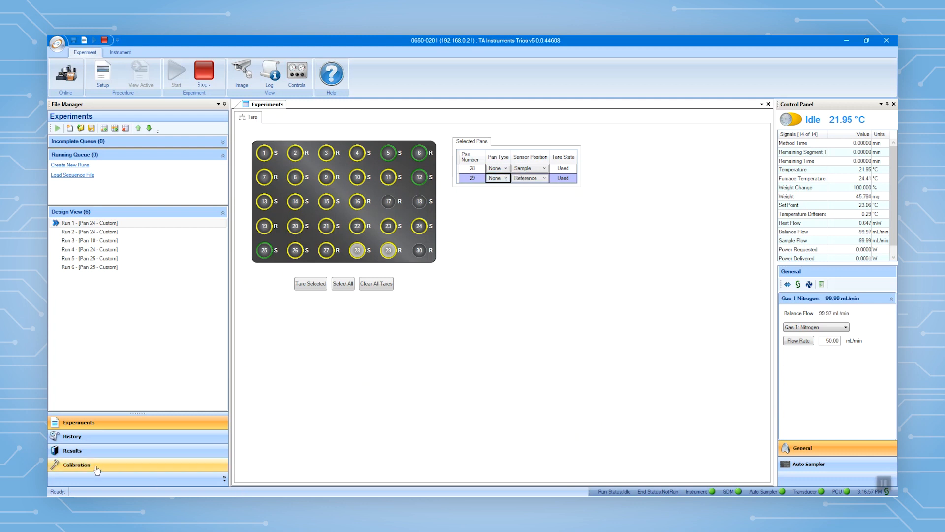
click(77, 464)
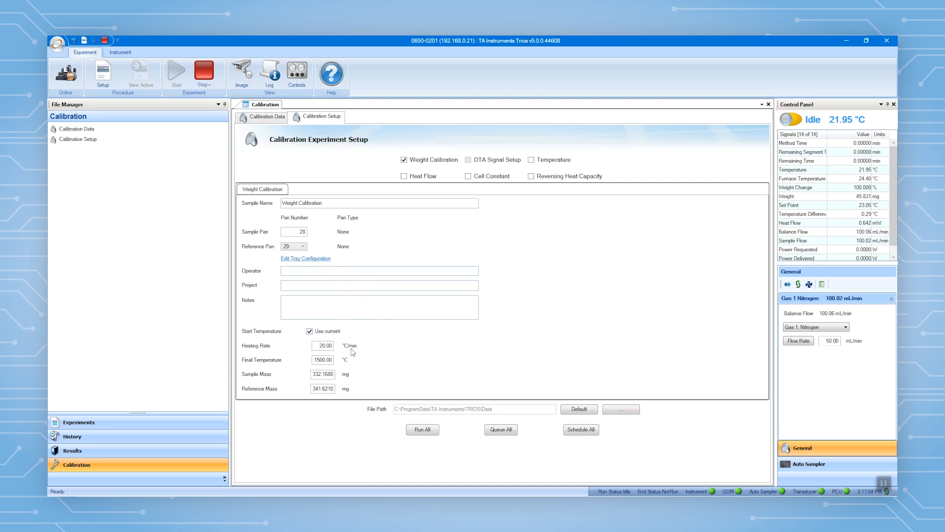
mouse_move(349, 363)
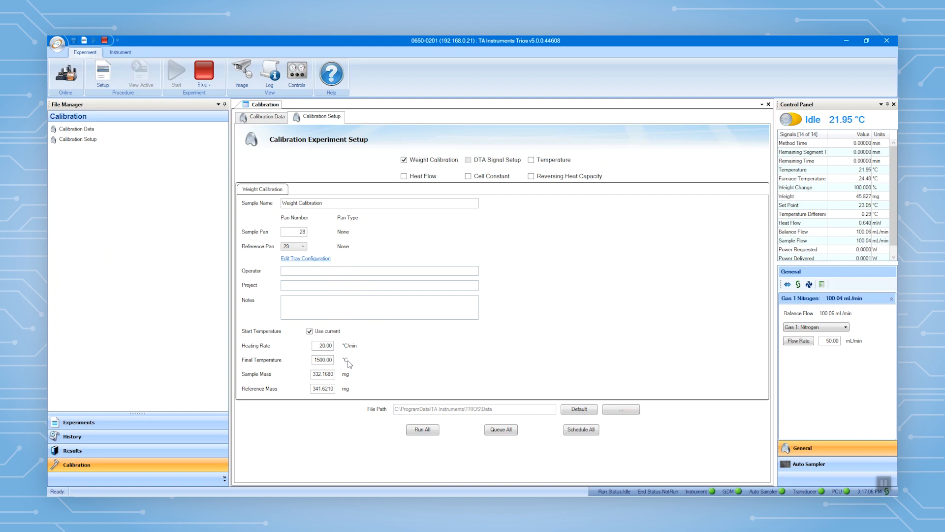
mouse_move(353, 375)
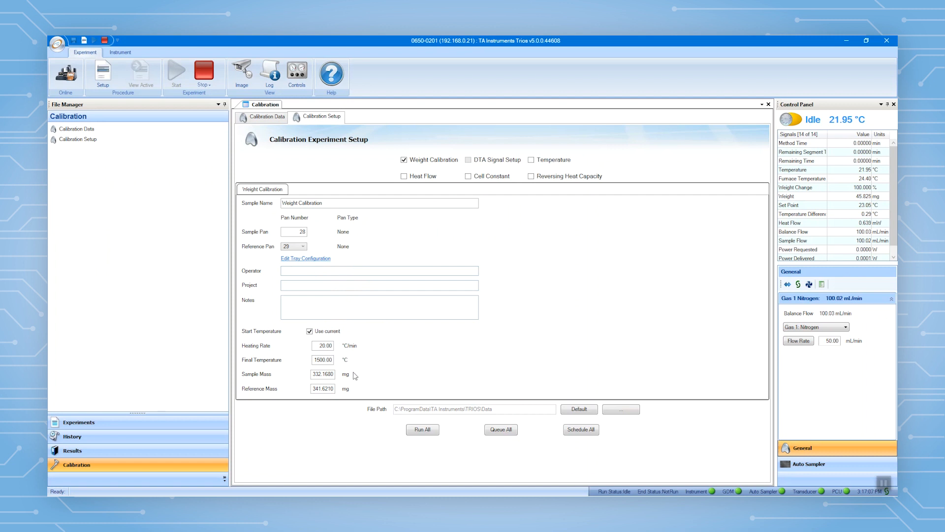
mouse_move(358, 385)
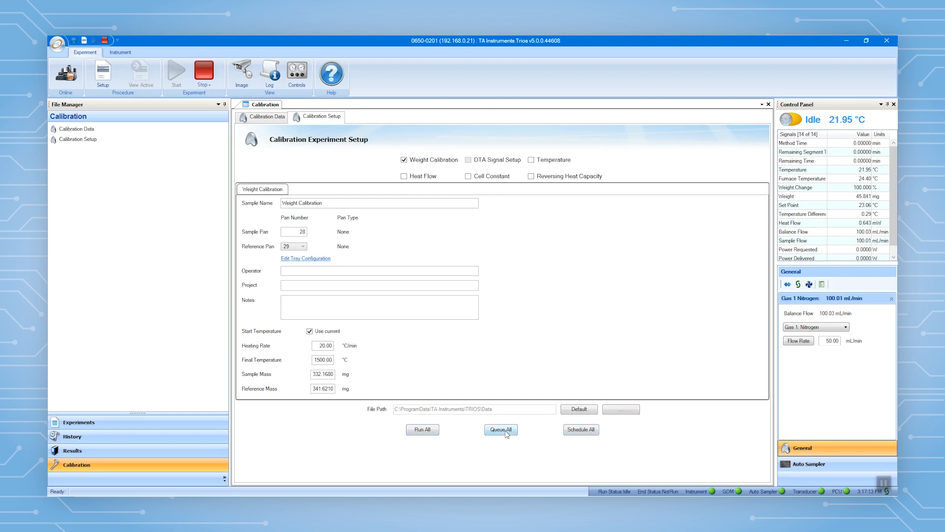
- Queue All so the weight calibration is added as runs in the running queue
click(502, 430)
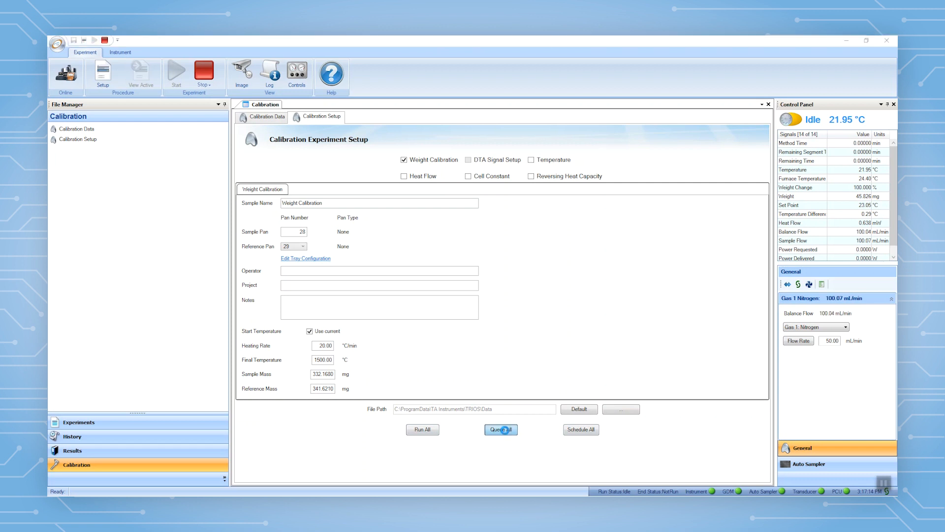
click(500, 429)
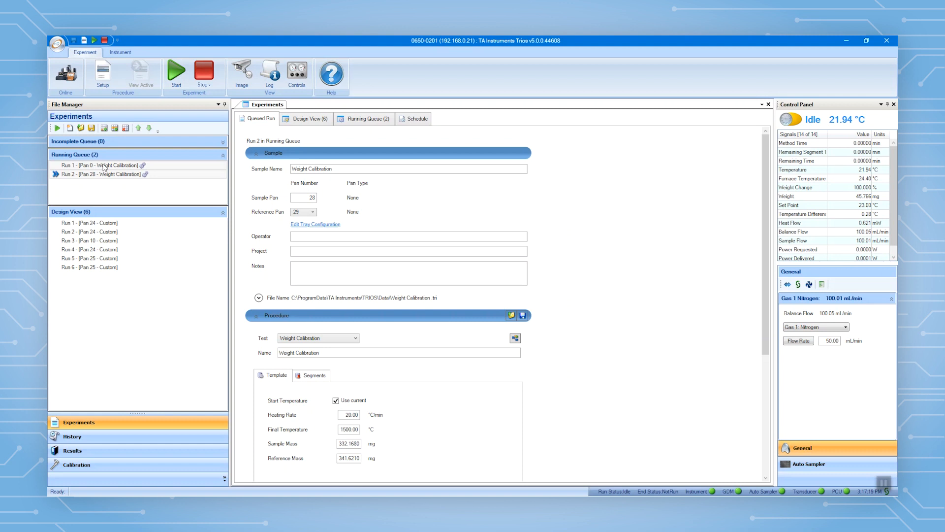
click(102, 164)
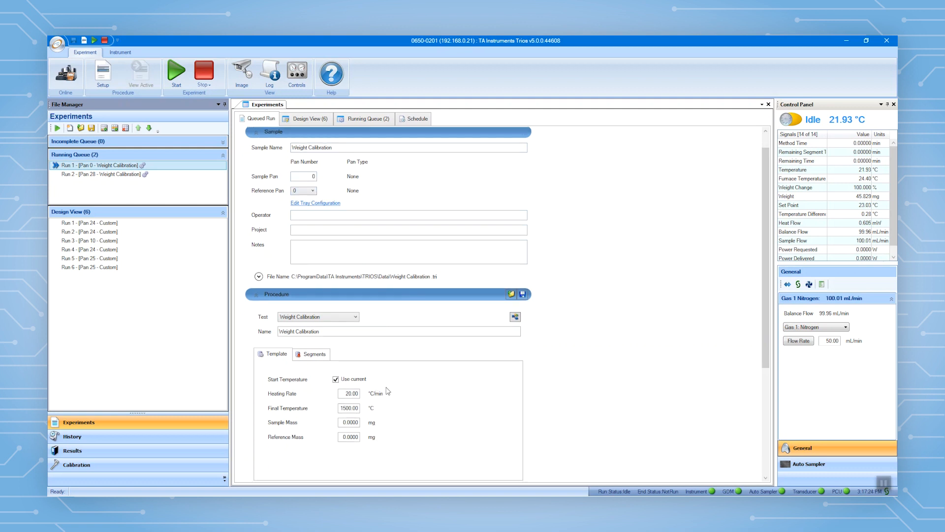
click(102, 174)
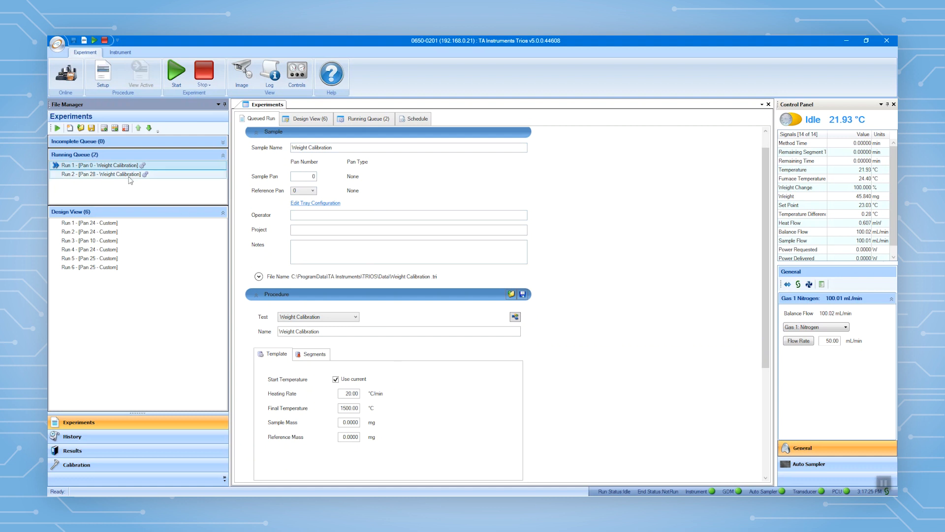
click(106, 174)
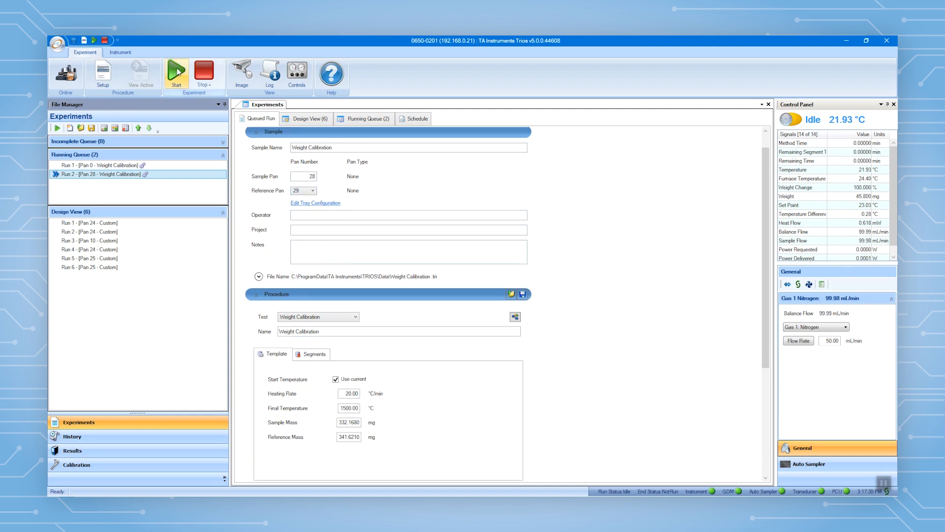
mouse_move(176, 71)
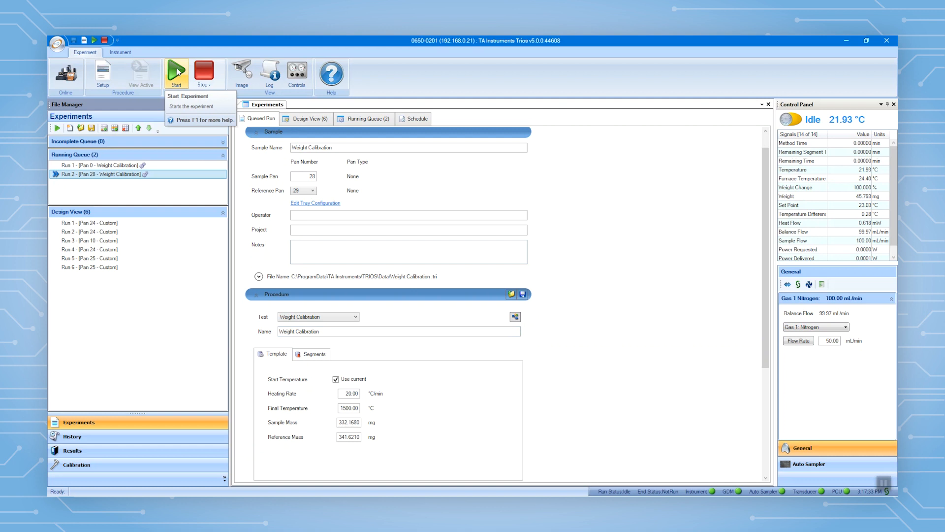
- Start the queued calibration and show the Calibration Data page with weights and beam gain
click(77, 463)
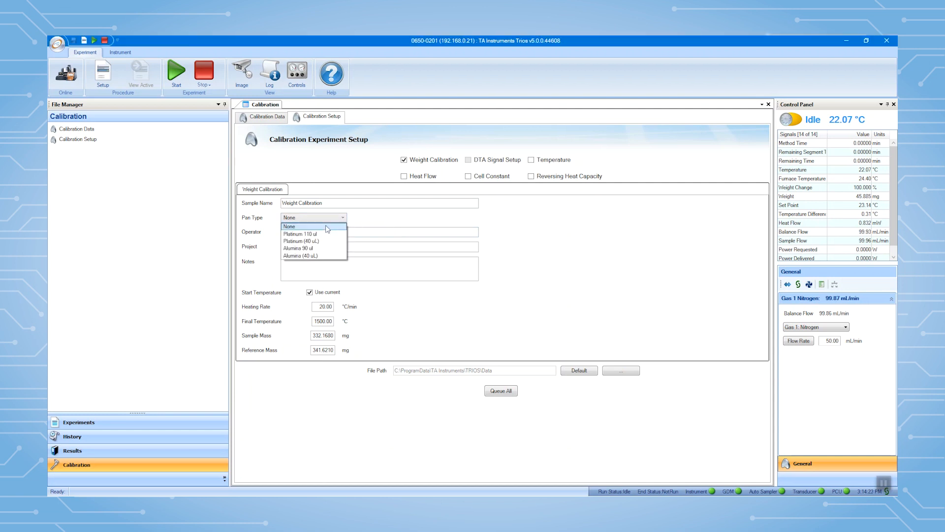
click(289, 226)
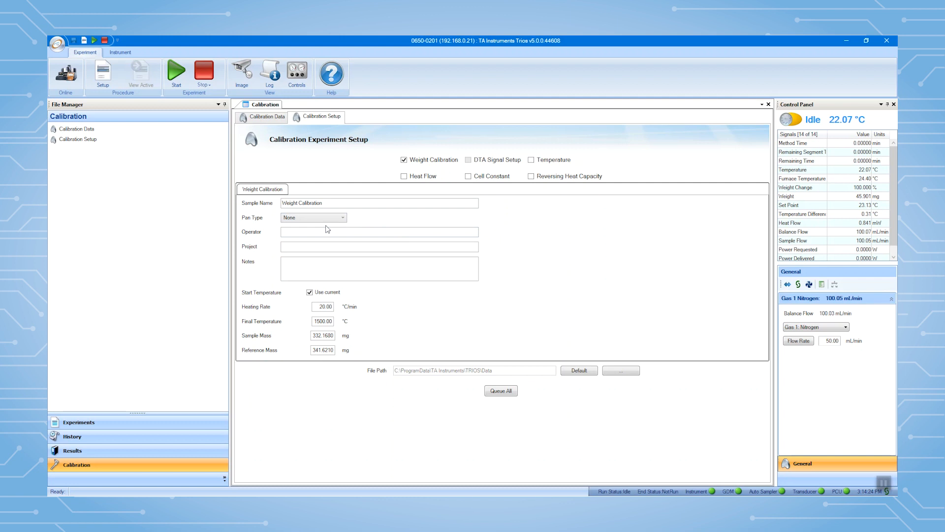
click(265, 116)
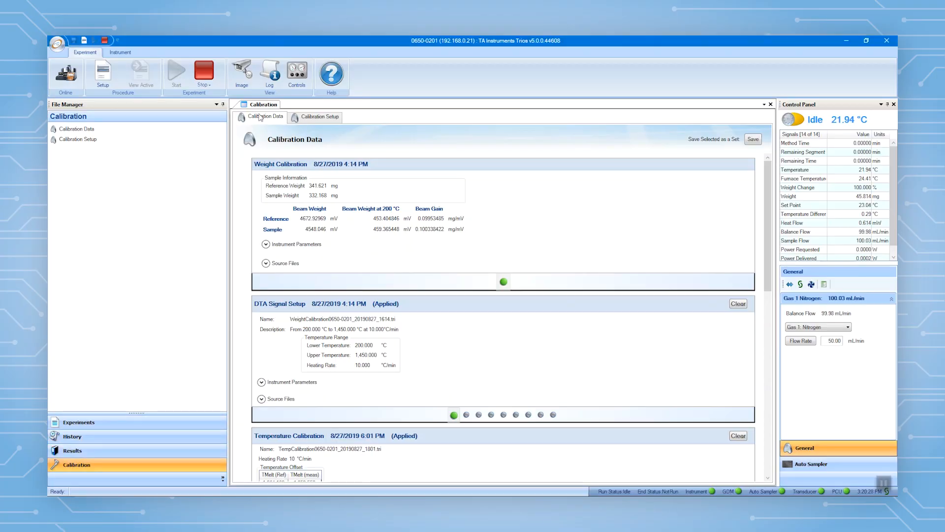
mouse_move(485, 208)
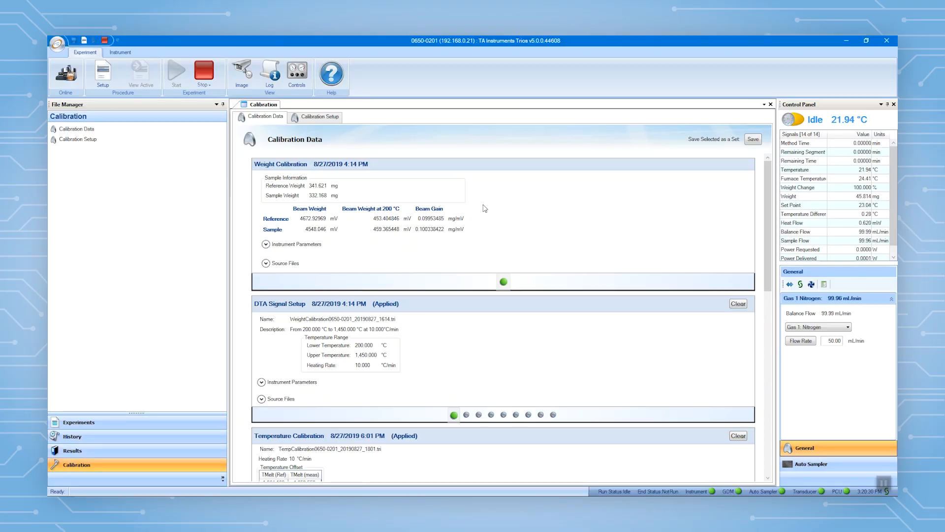
mouse_move(102, 395)
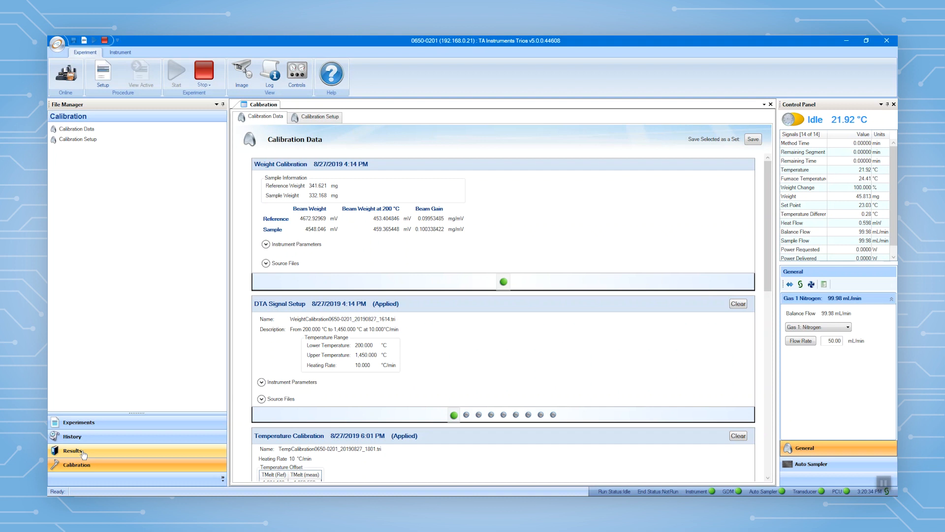
- Open Results so Weight Calibration 082719 2 plots uncalibrated weights against temperature
click(71, 451)
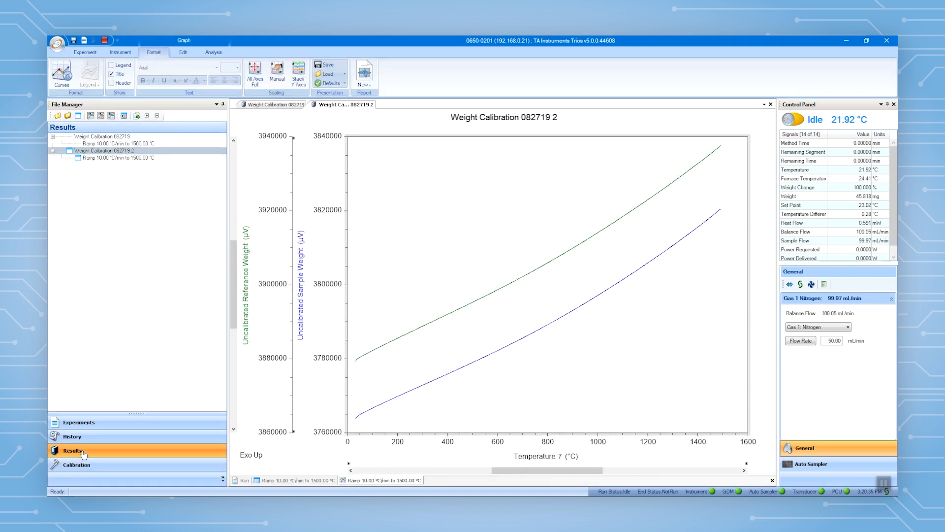
mouse_move(92, 452)
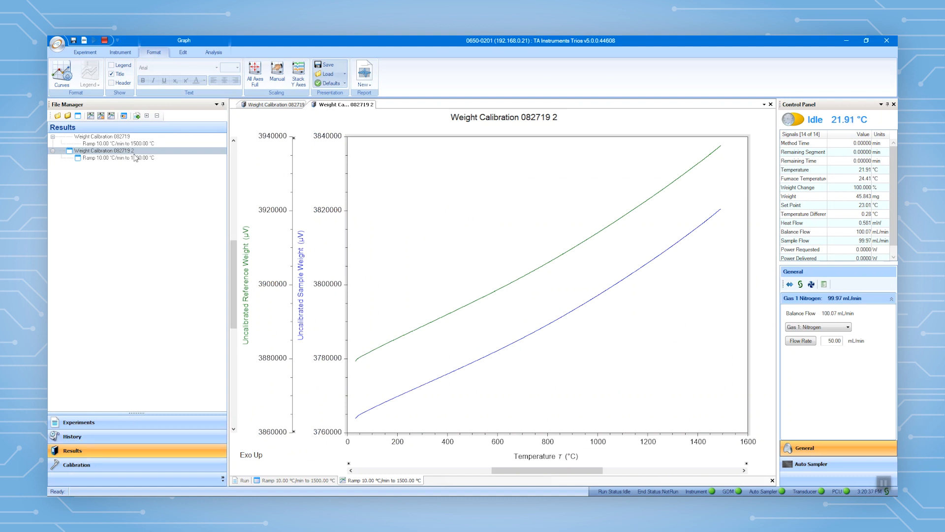
mouse_move(105, 136)
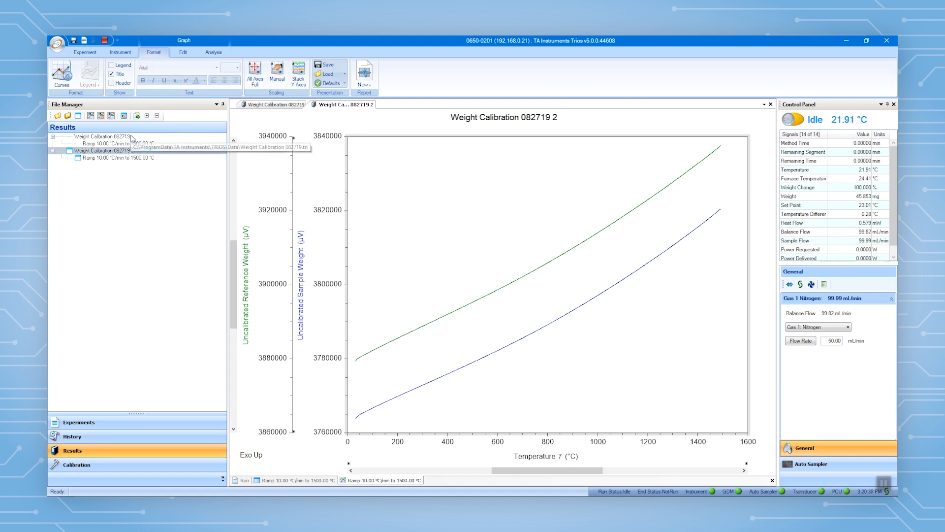
- Select Weight Calibration 082719 and 082719 2 together and show their file actions with Calibrations
click(102, 136)
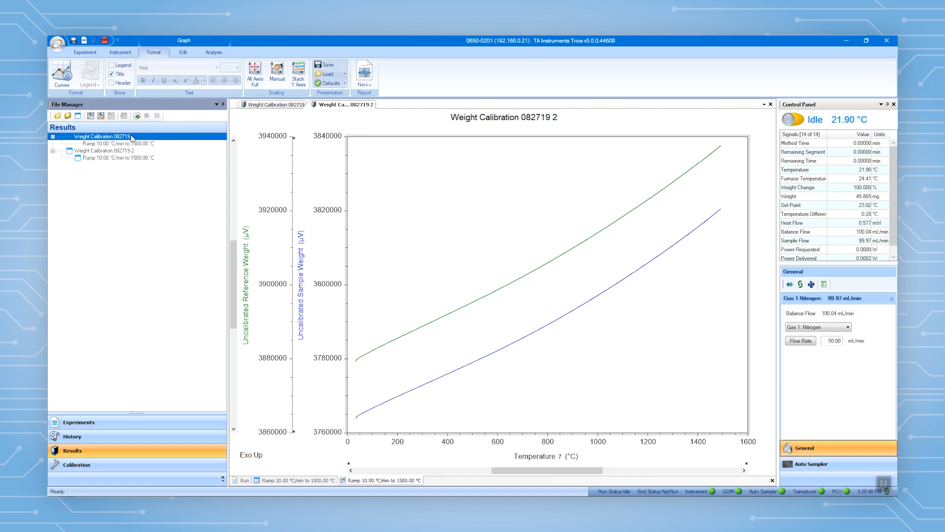
click(106, 151)
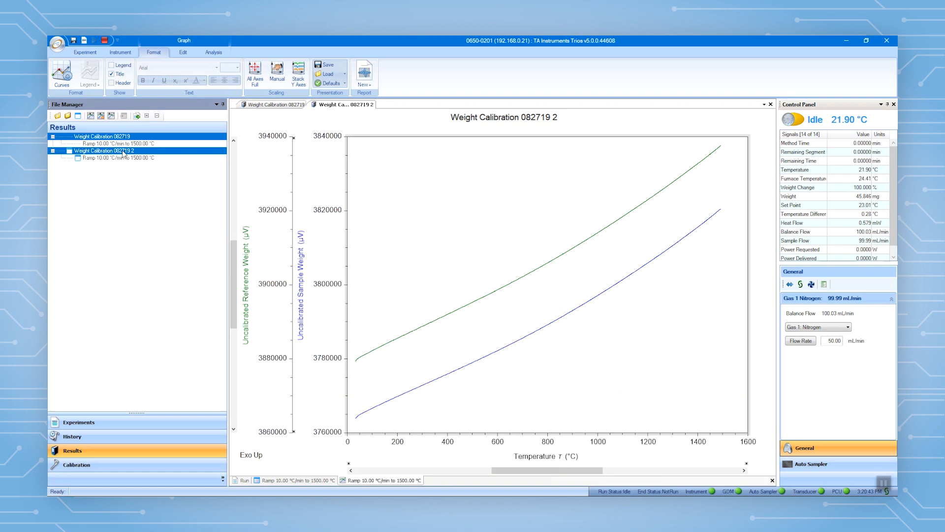
right_click(101, 151)
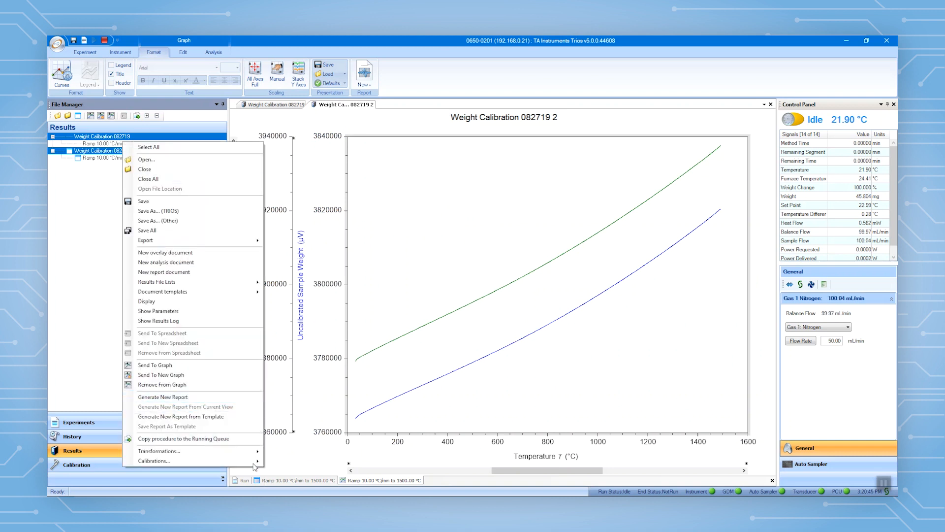